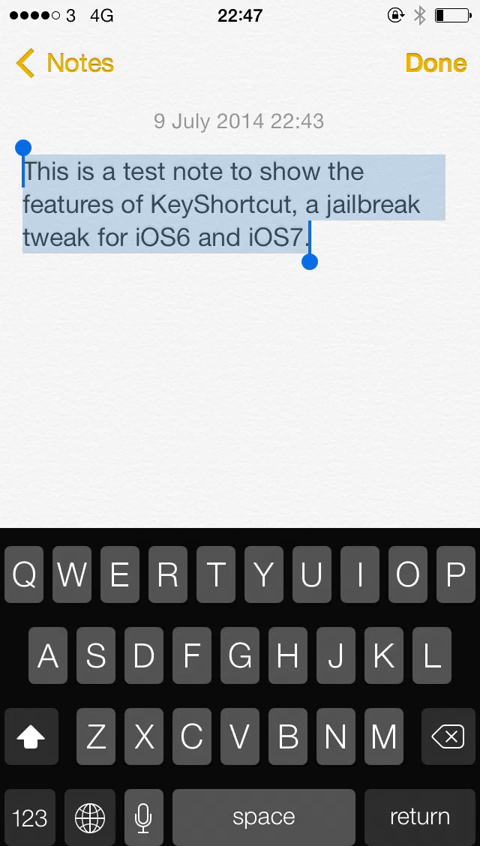
Copy the selected KeyShortcut test sentence with a long-press on C.
click(85, 818)
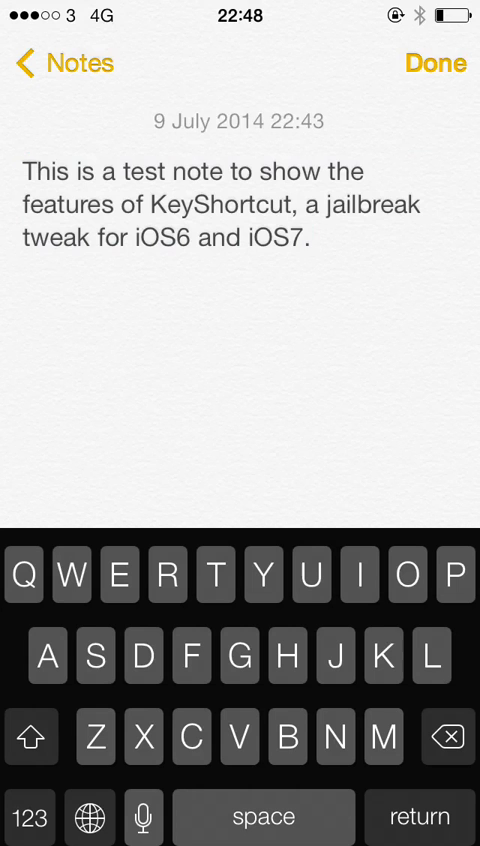
click(48, 657)
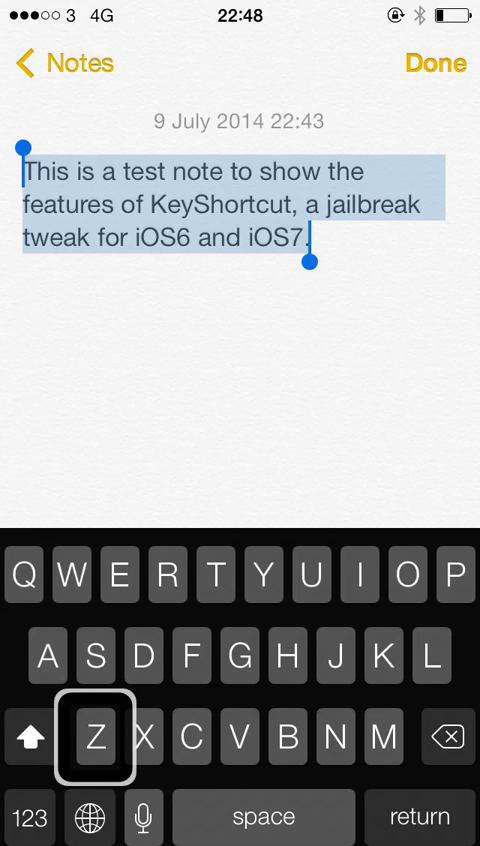
mouse_move(144, 738)
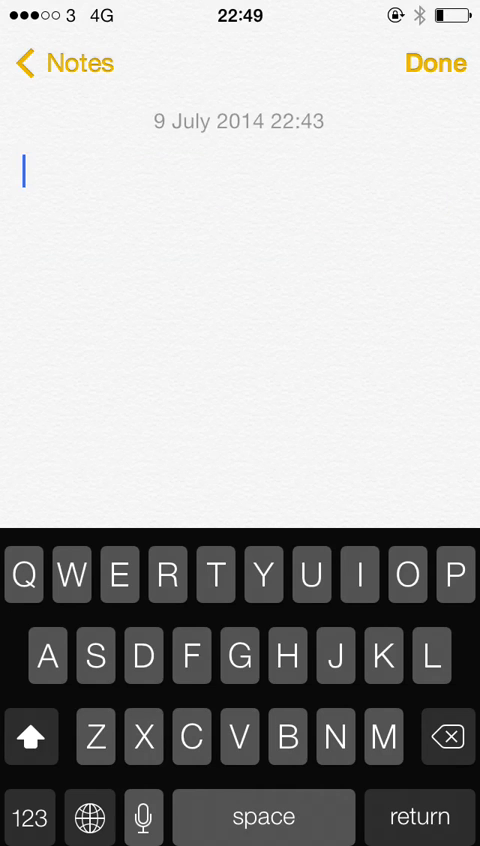
Cut the note's KeyShortcut sentence with a long-press on X, emptying the note.
click(187, 738)
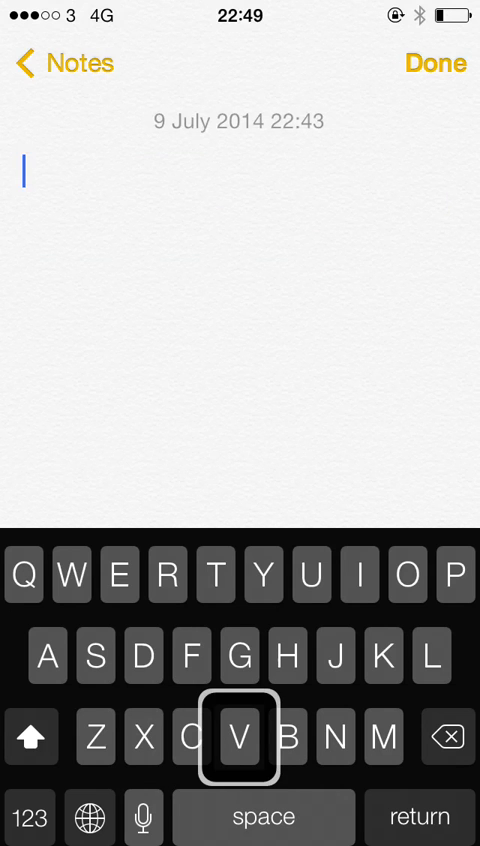
Paste back 'This is a test note to show the features of KeyShortcut...' via V.
text(This is a test note to show the features of KeyShortcut, a jailbreak tweak for iOS6 and iOS7.)
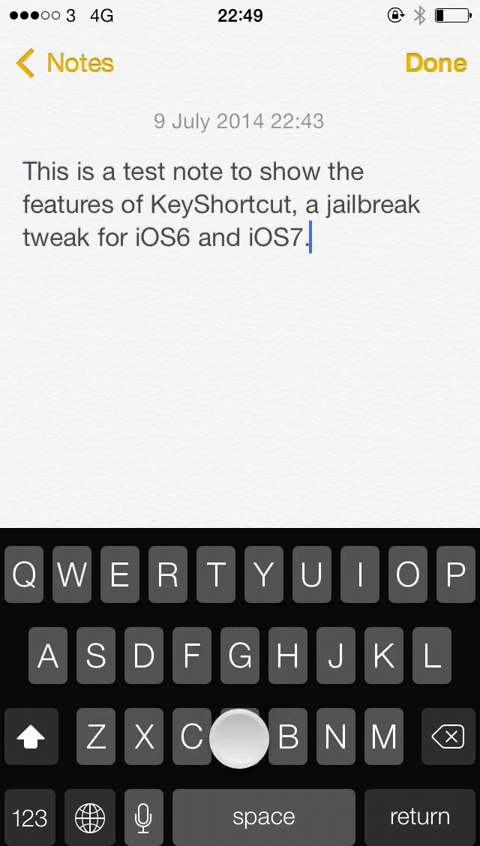